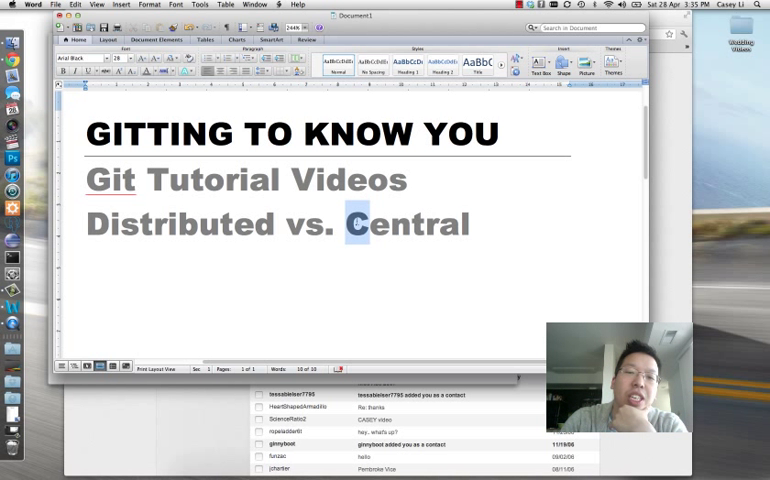
Step: Watch the animation link the Central Repository to the second and third boxes with two-way arrows
double_click(411, 223)
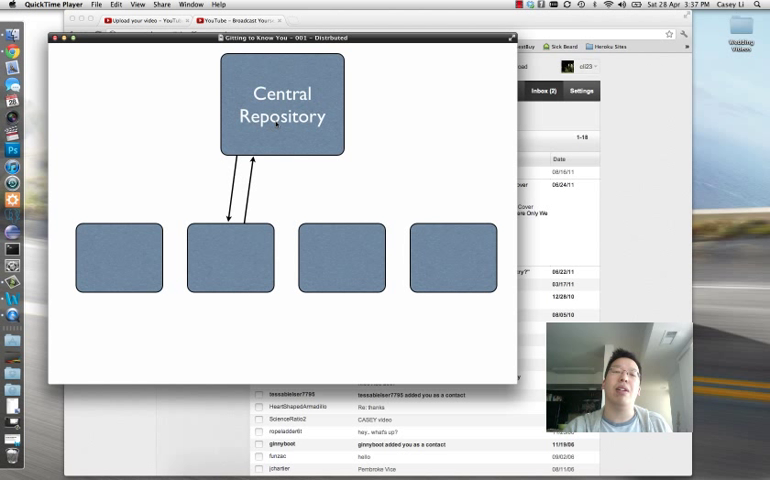
mouse_move(346, 263)
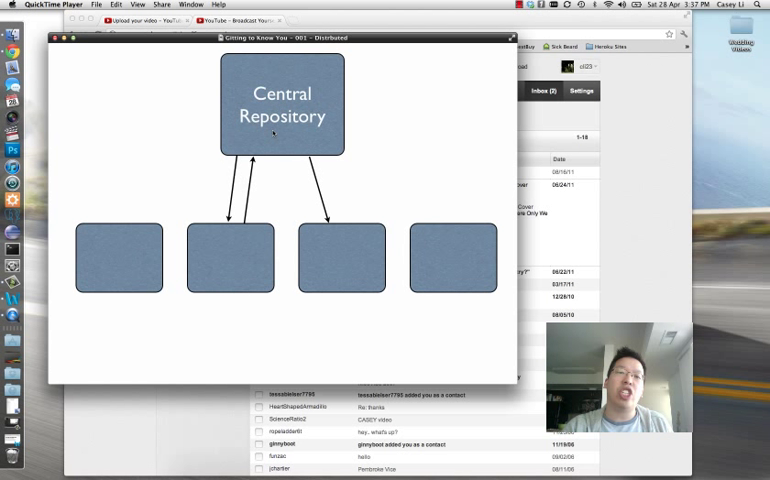
mouse_move(357, 253)
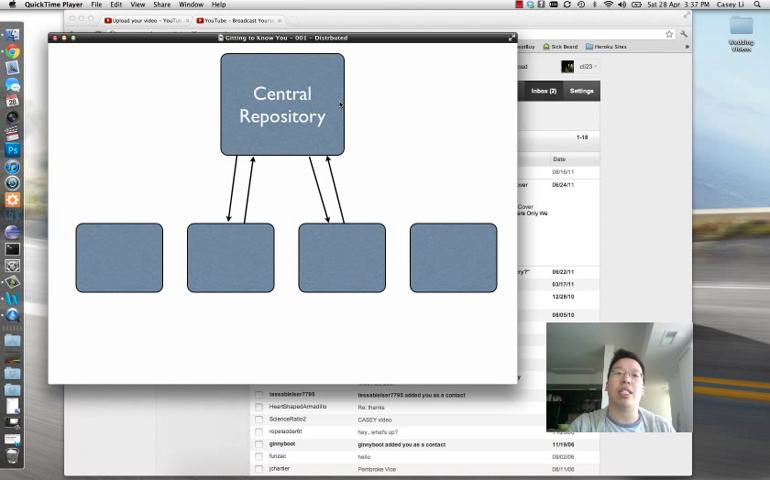
mouse_move(314, 242)
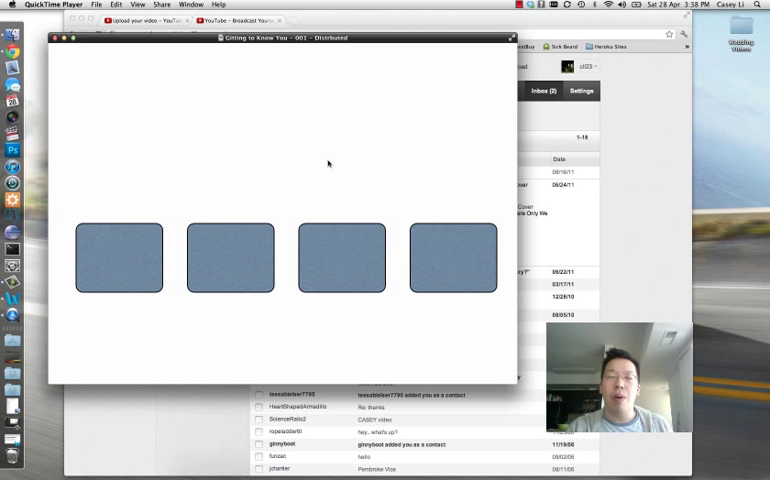
mouse_move(408, 222)
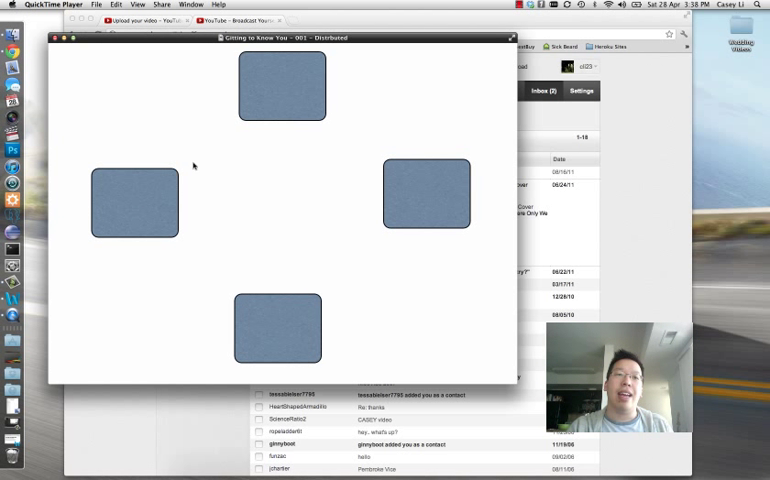
mouse_move(280, 315)
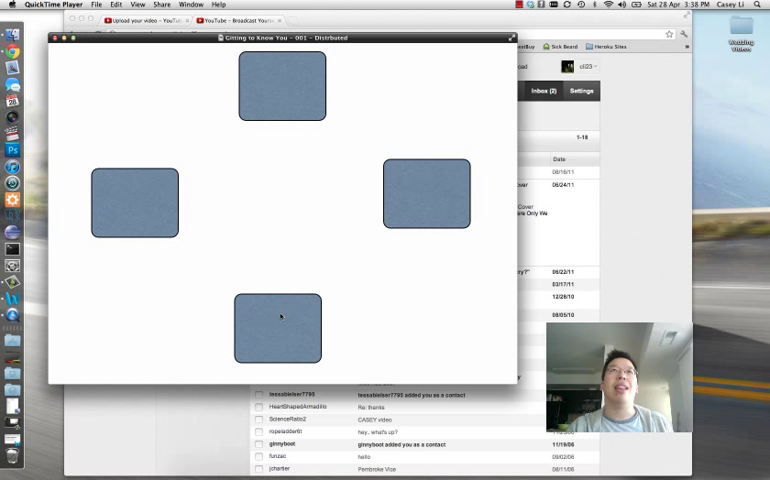
mouse_move(289, 291)
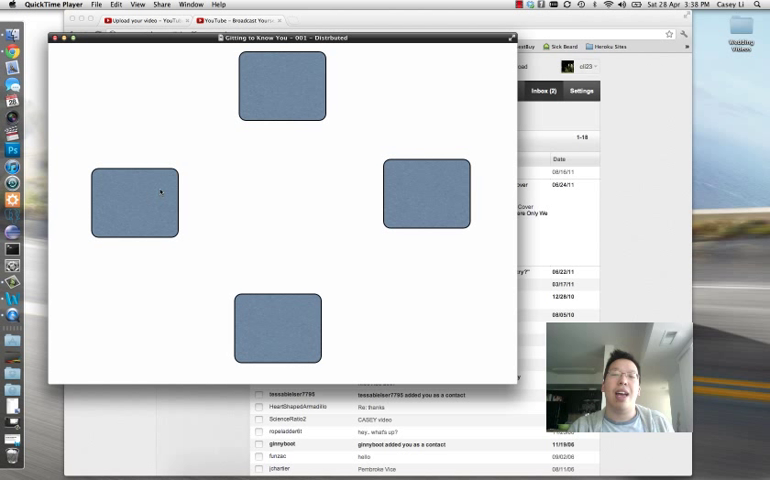
mouse_move(180, 222)
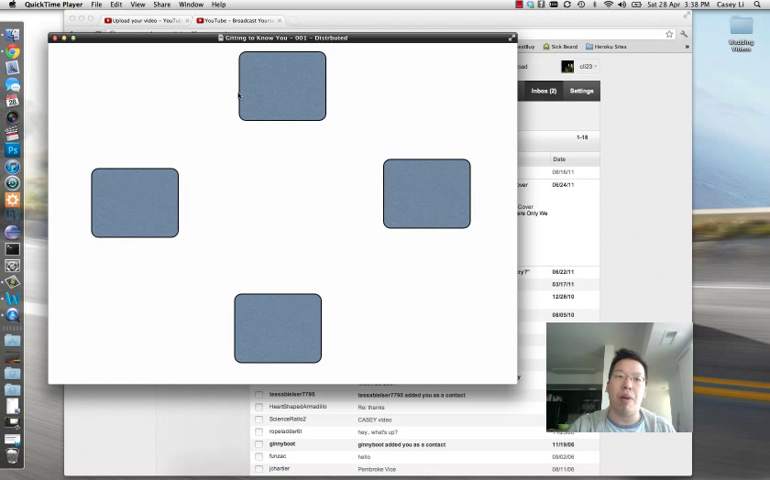
mouse_move(310, 125)
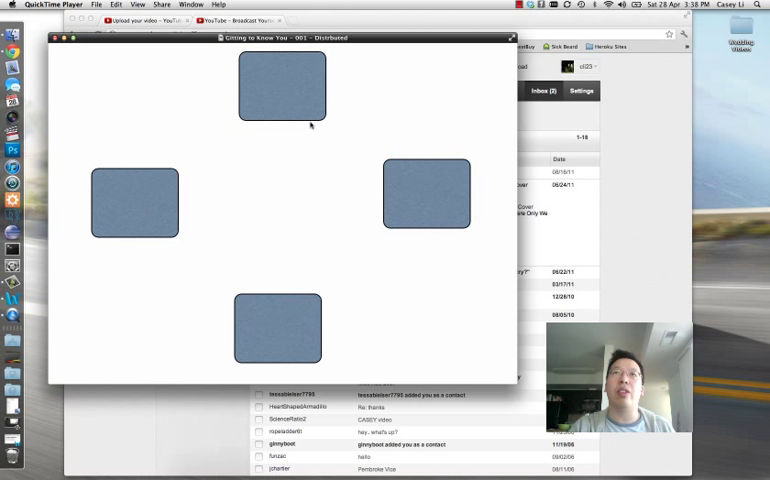
mouse_move(363, 237)
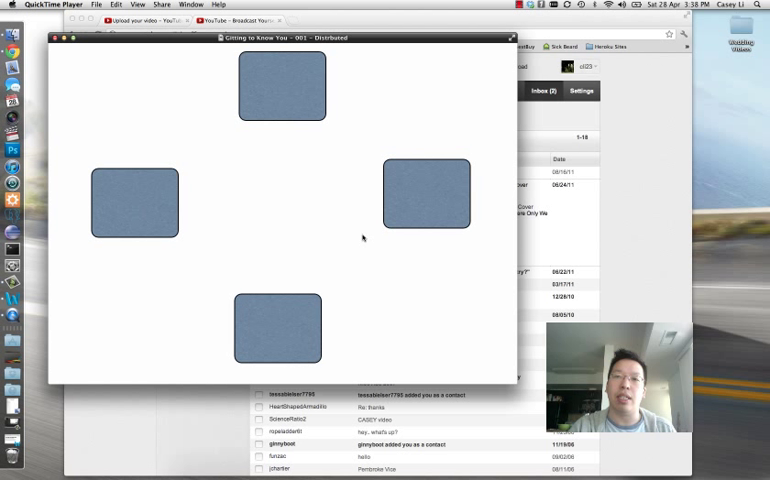
mouse_move(398, 277)
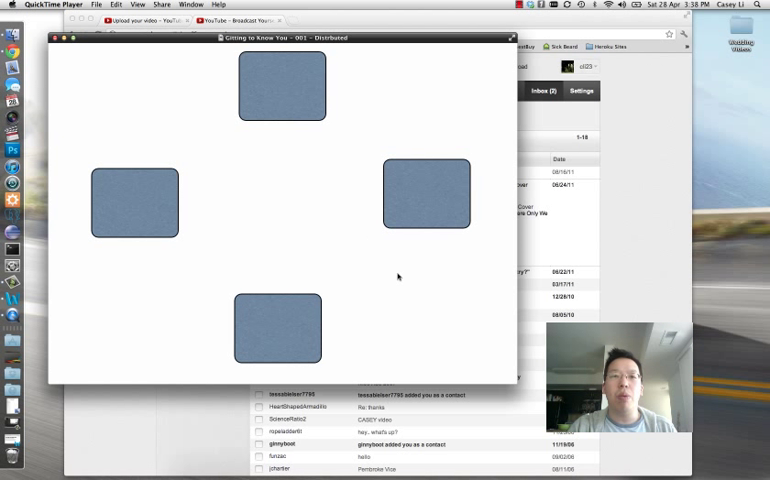
mouse_move(377, 334)
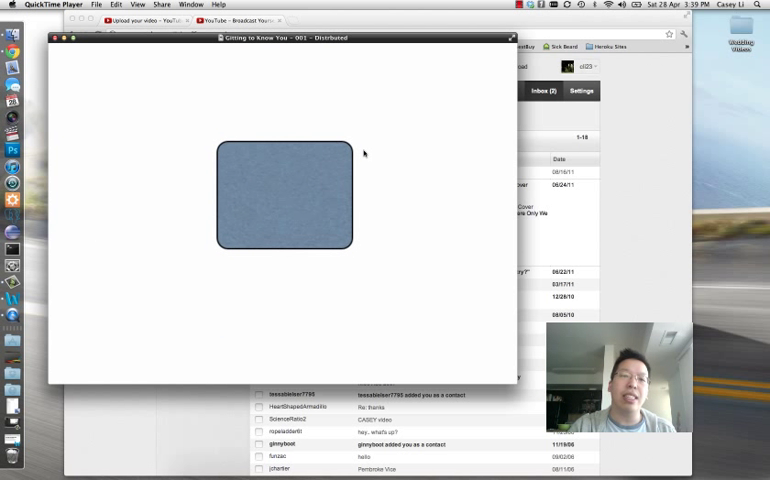
mouse_move(332, 142)
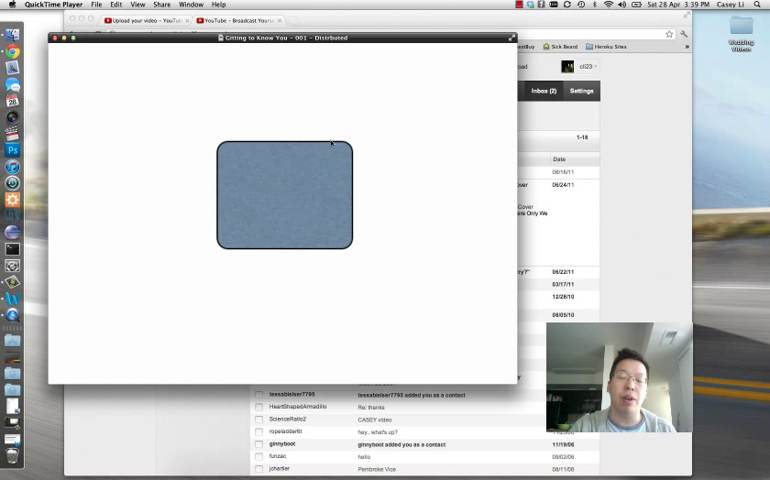
mouse_move(298, 228)
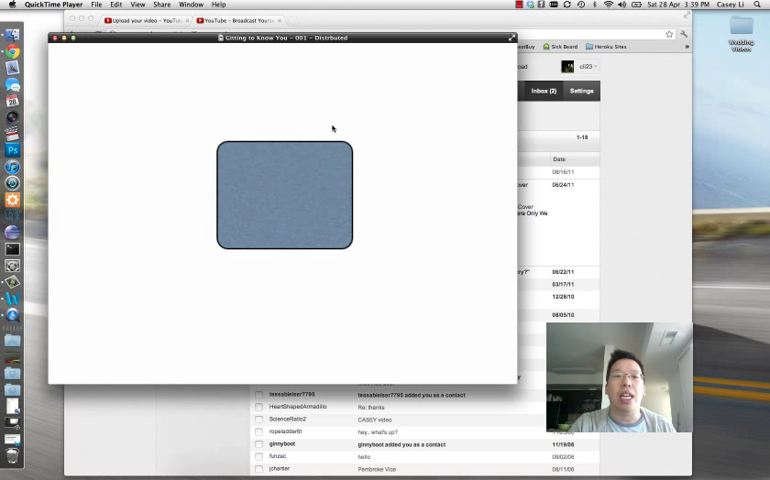
mouse_move(276, 238)
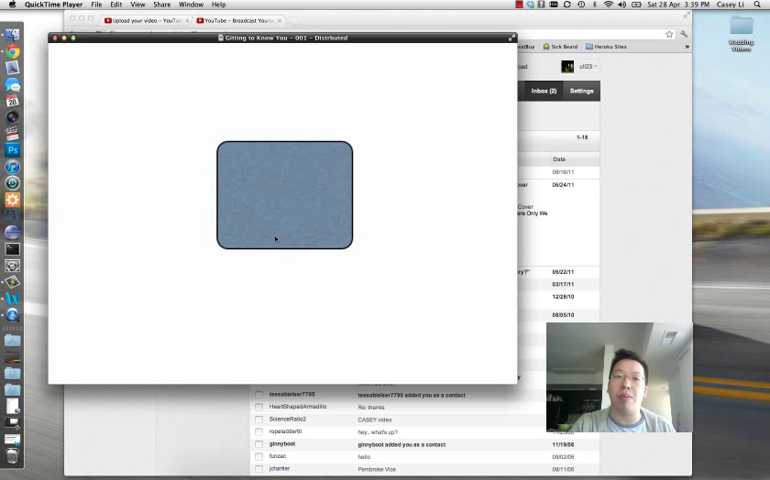